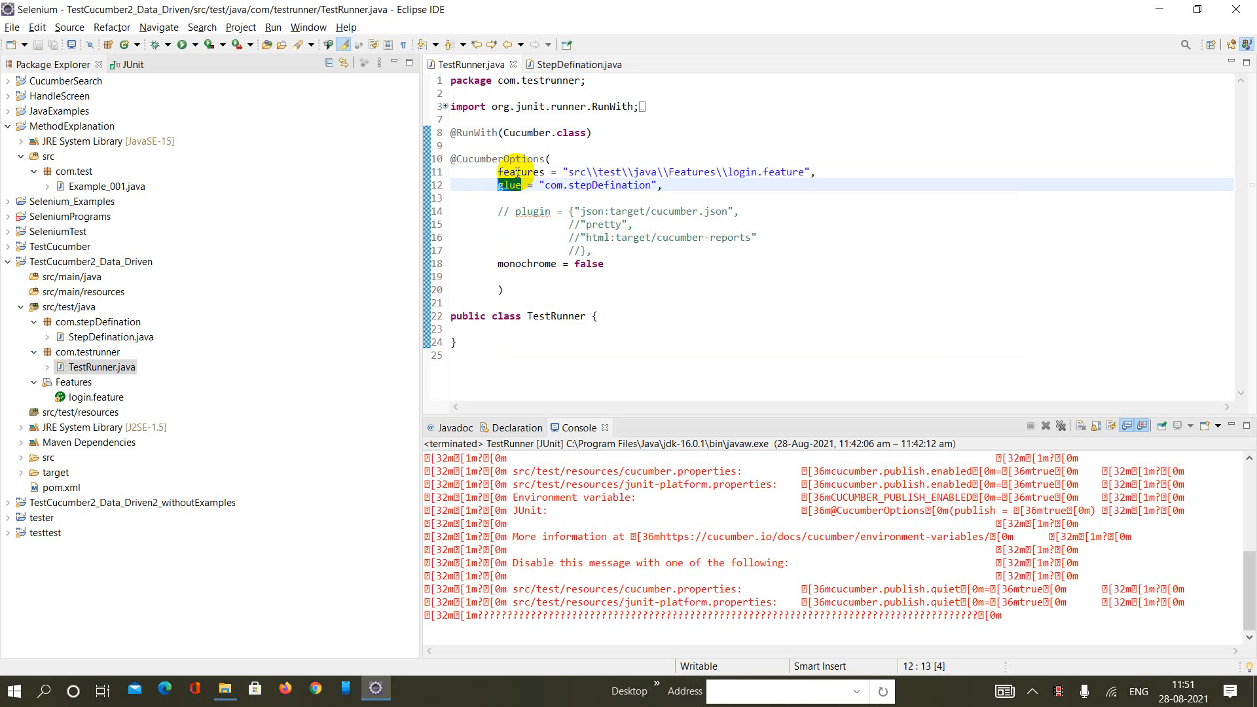
left_click(521, 171)
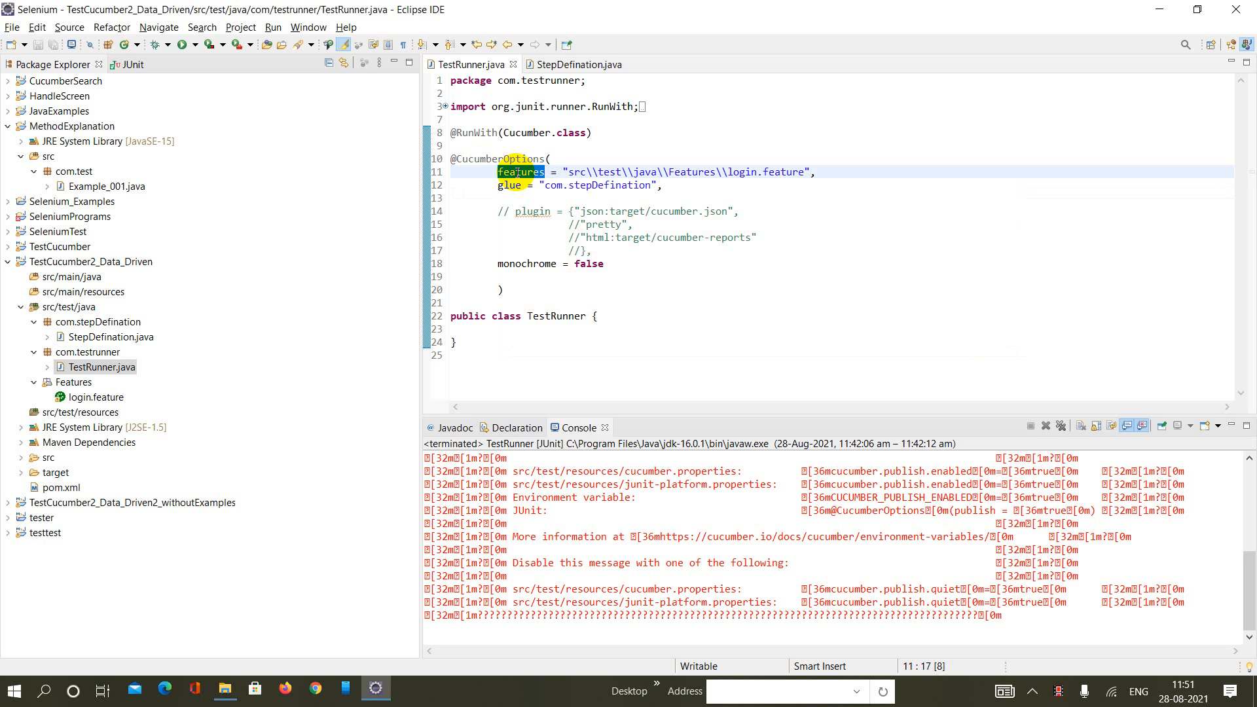
left_click(605, 185)
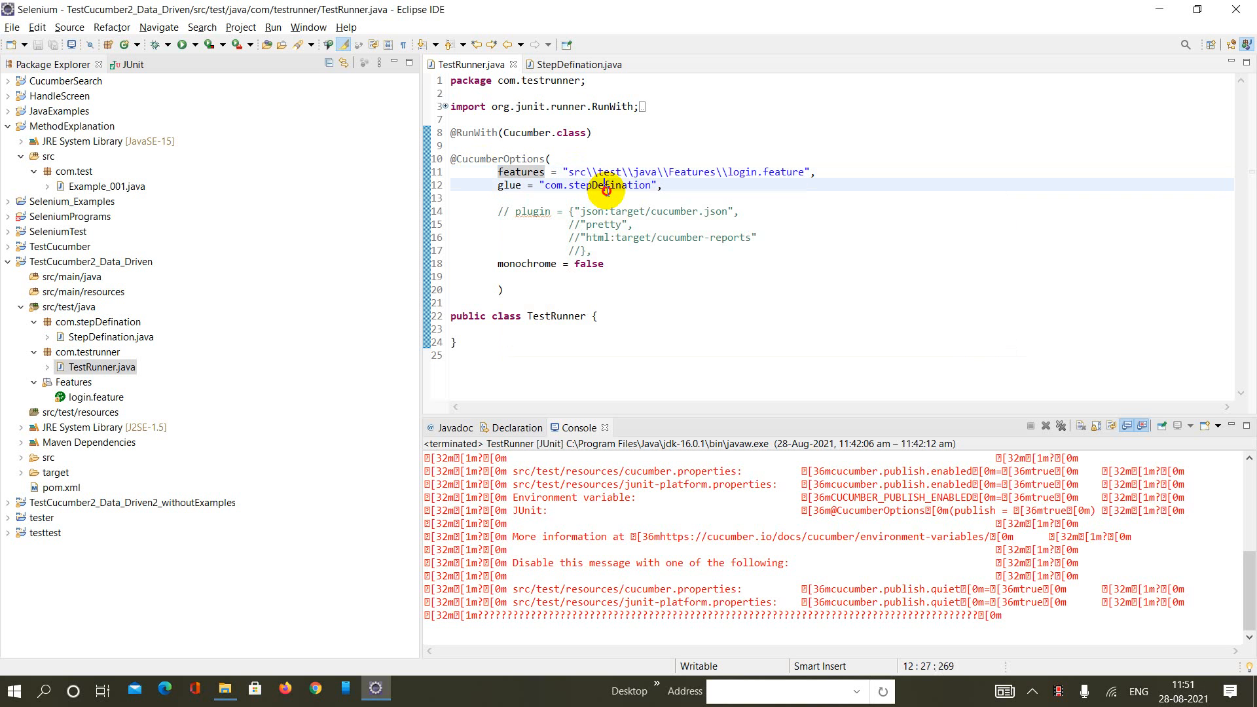
double_click(610, 185)
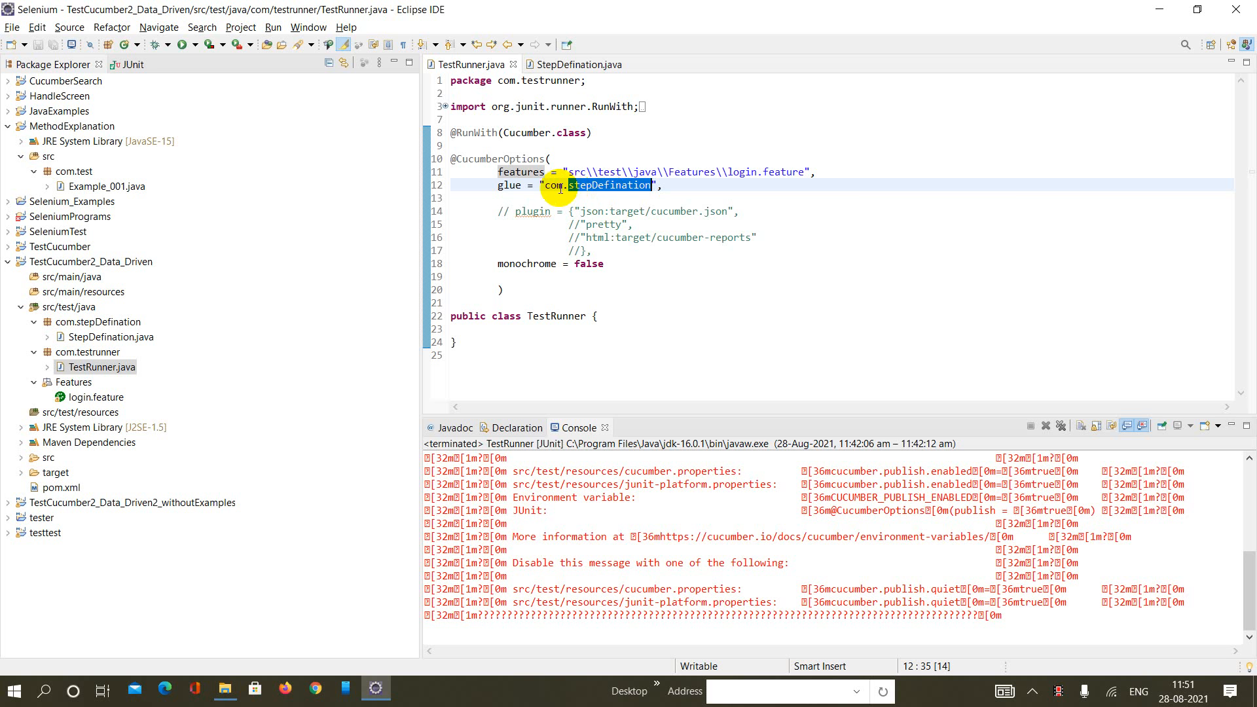
mouse_move(644, 286)
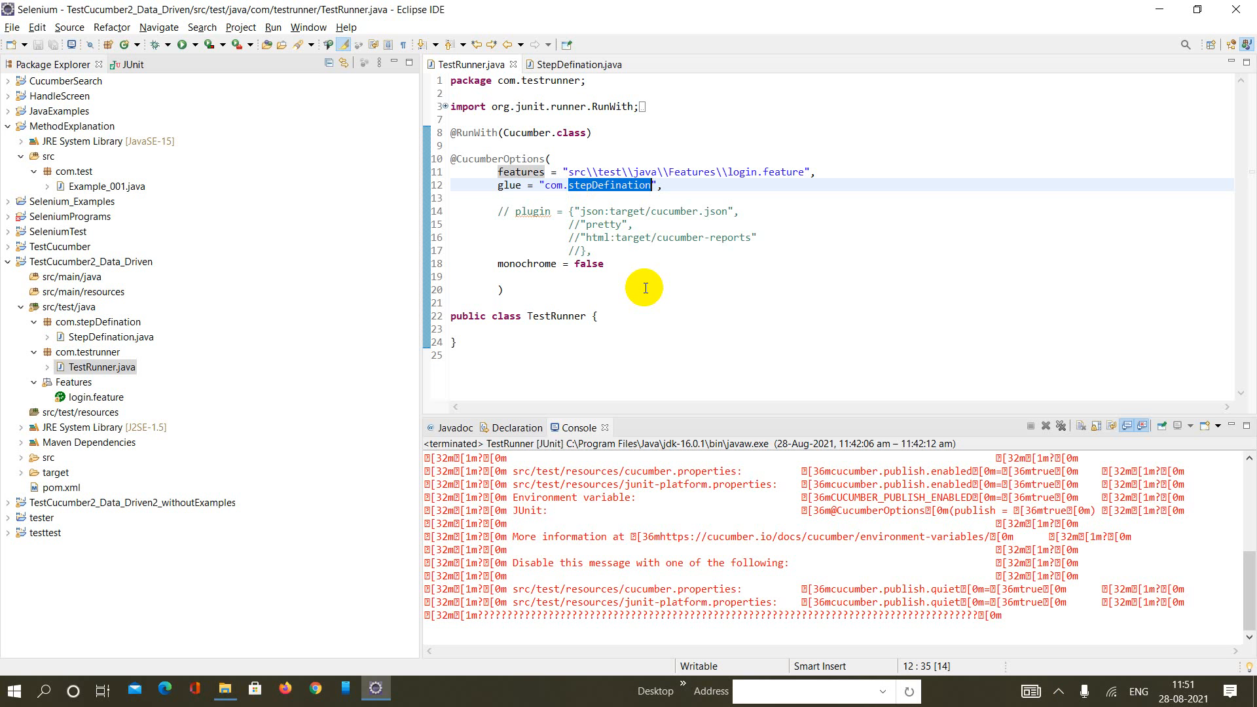
mouse_move(549, 203)
type("src")
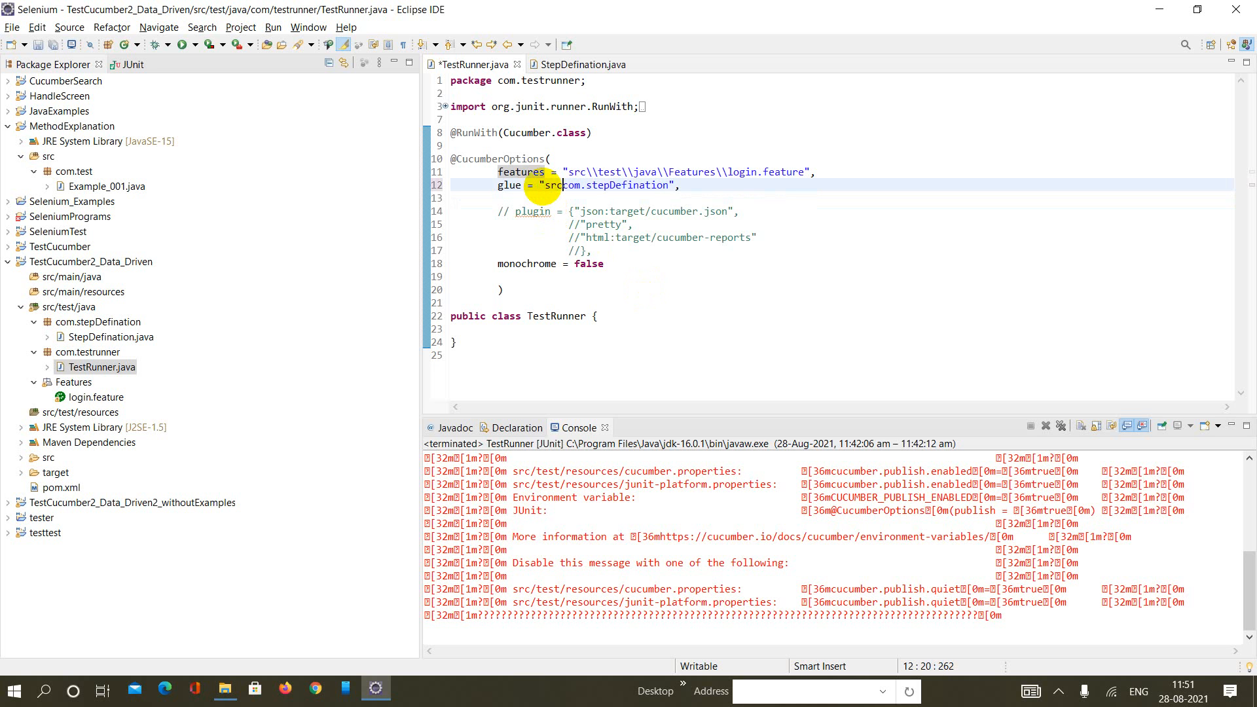
type("//")
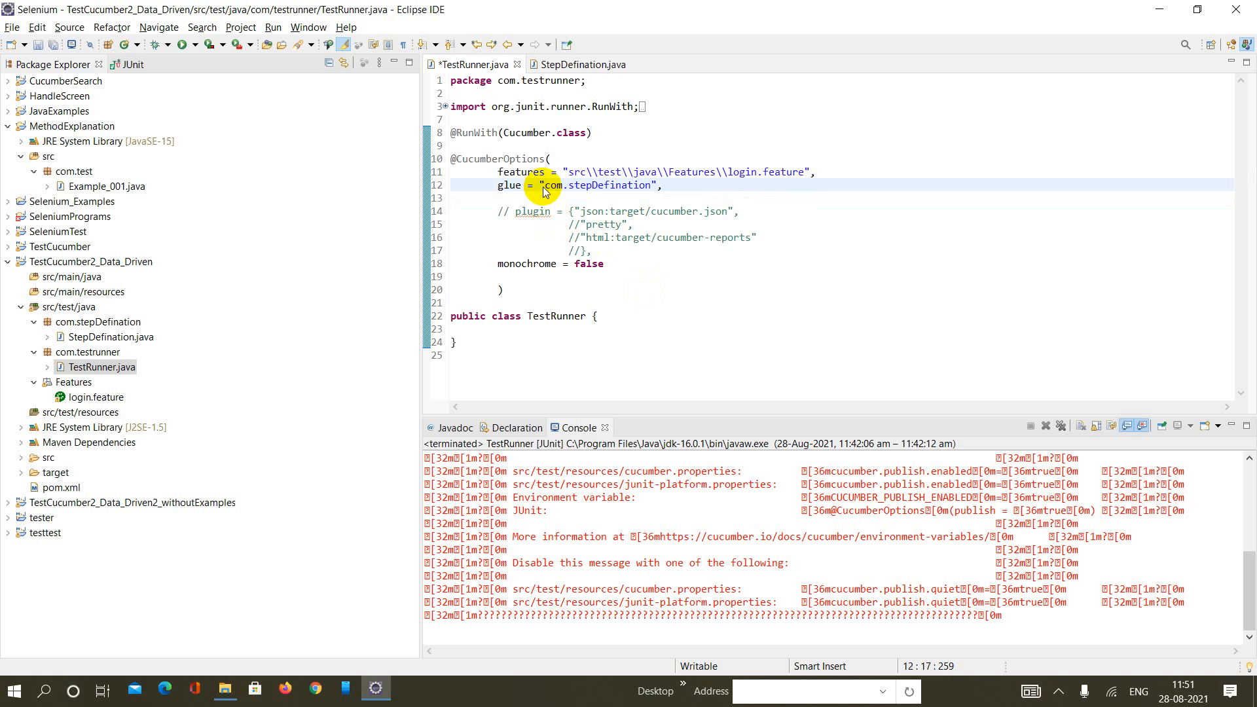
double_click(508, 186)
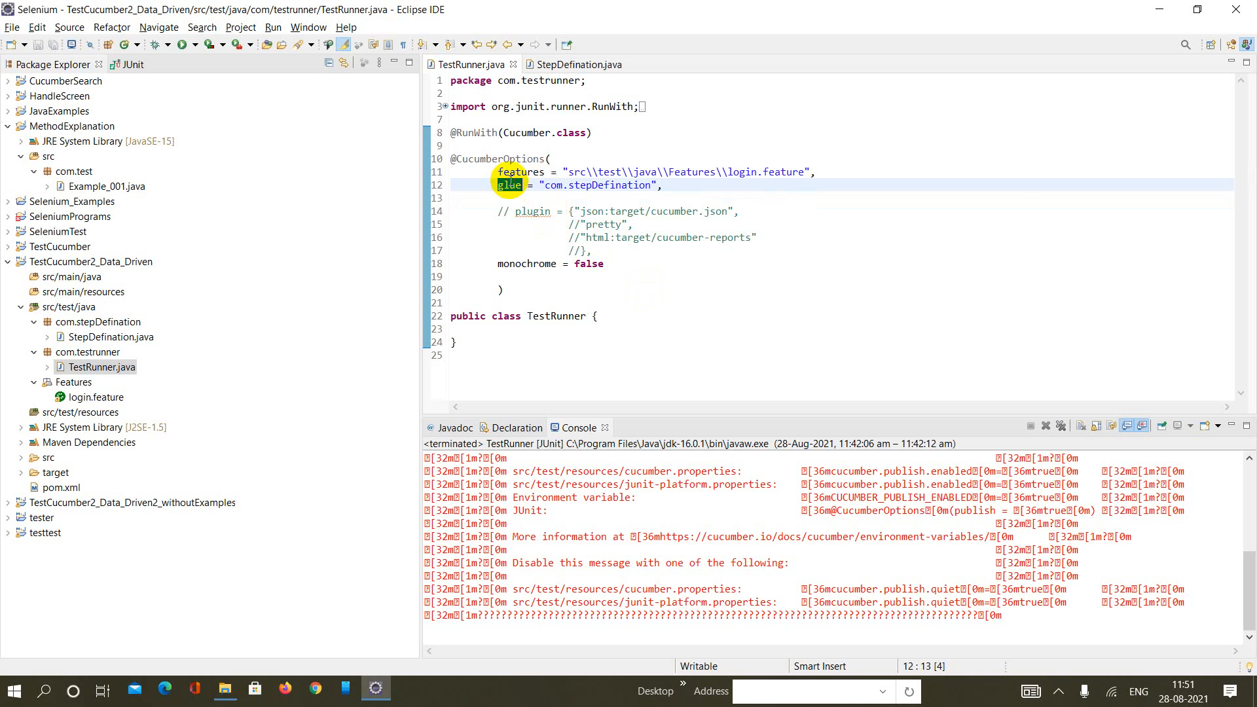
mouse_move(759, 157)
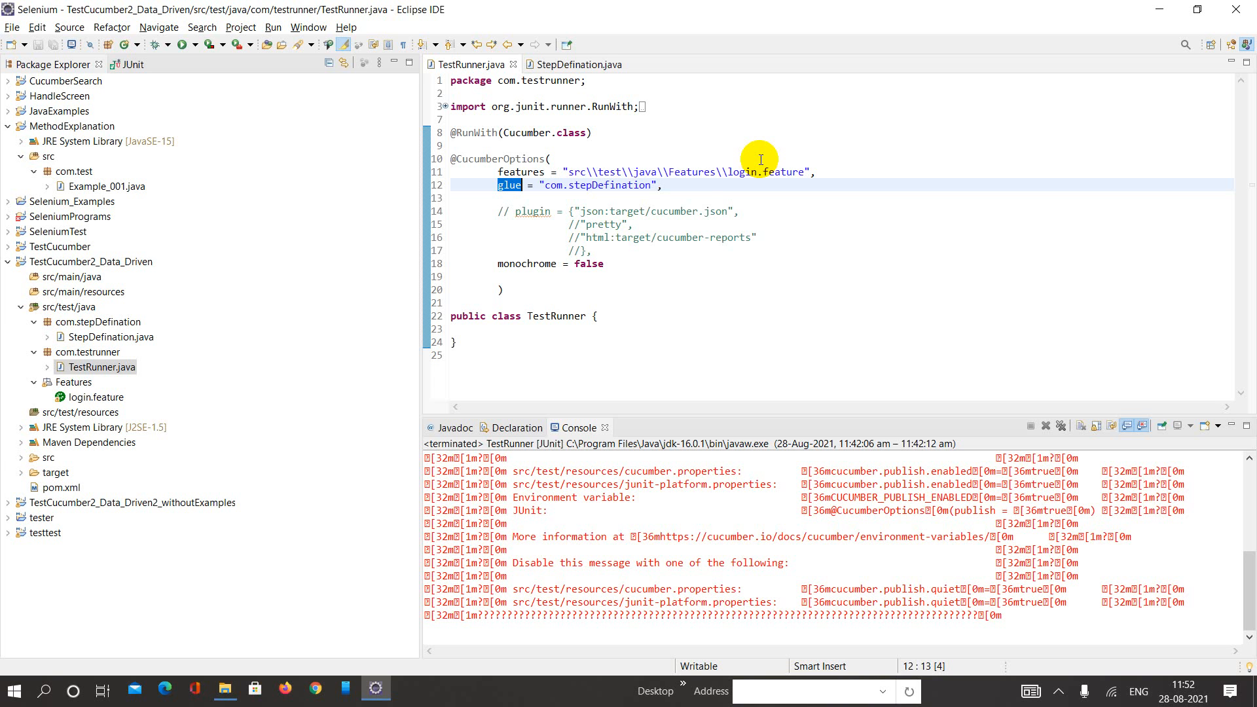
left_click(111, 336)
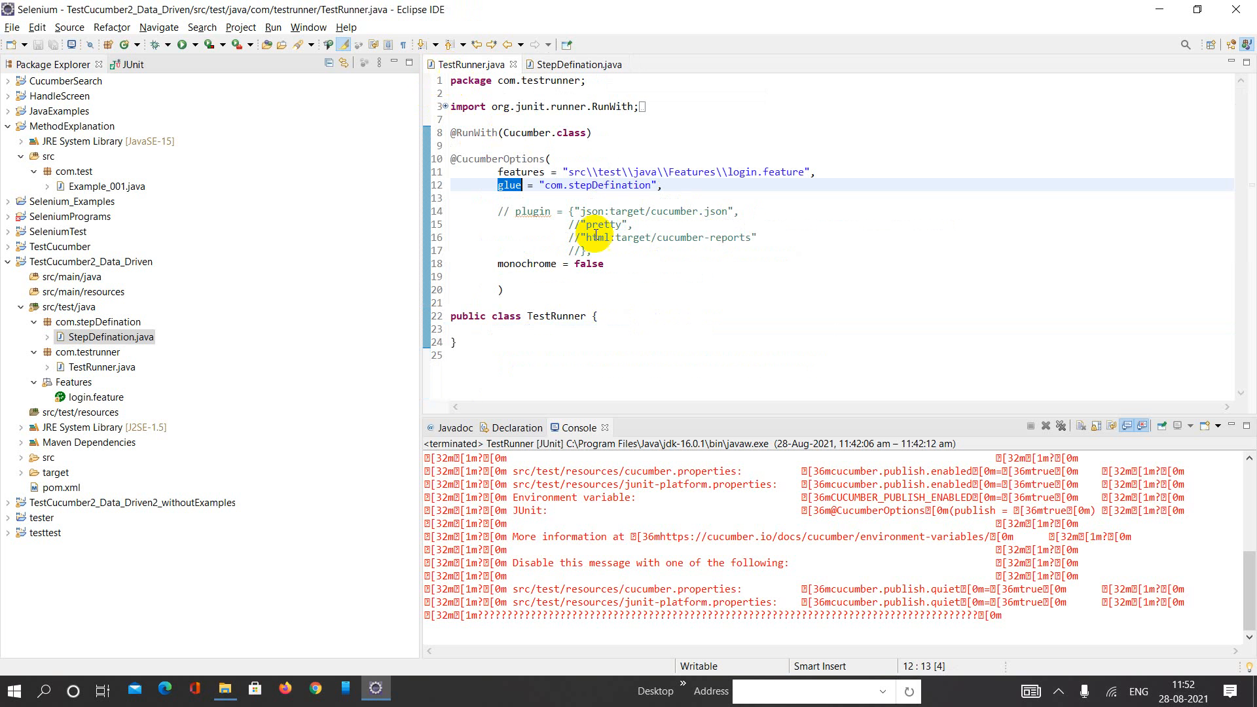
left_click(531, 211)
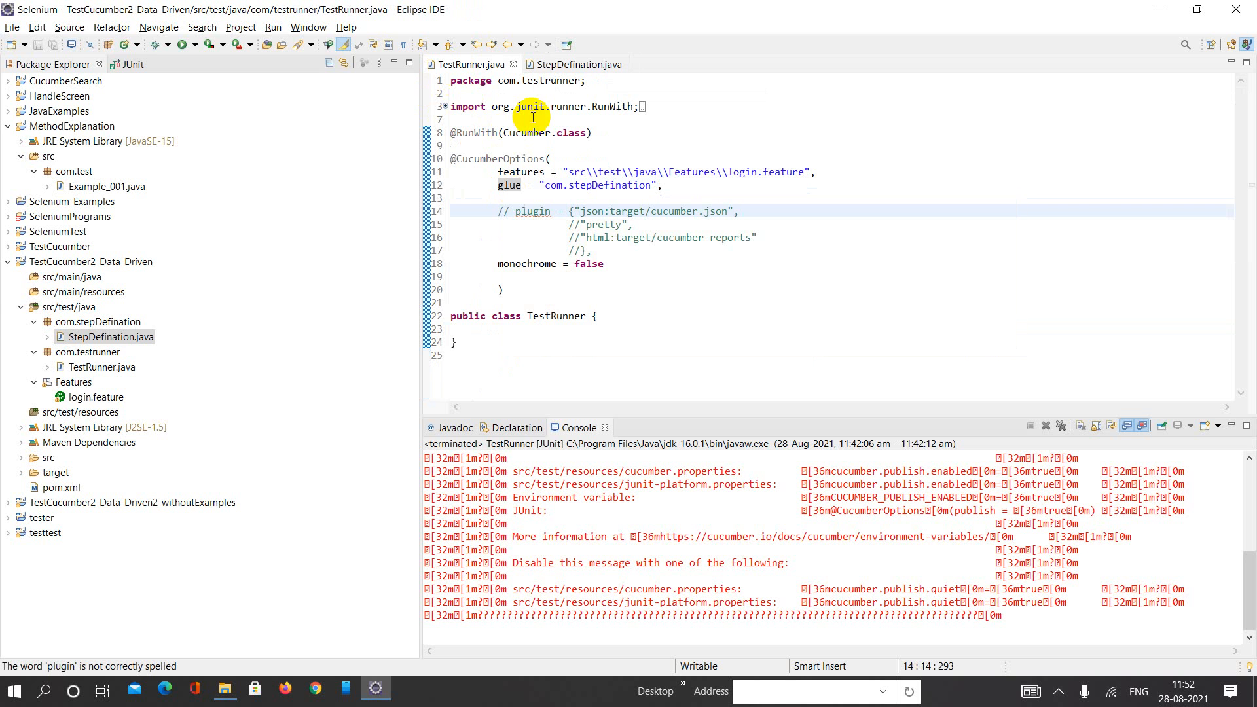
double_click(508, 185)
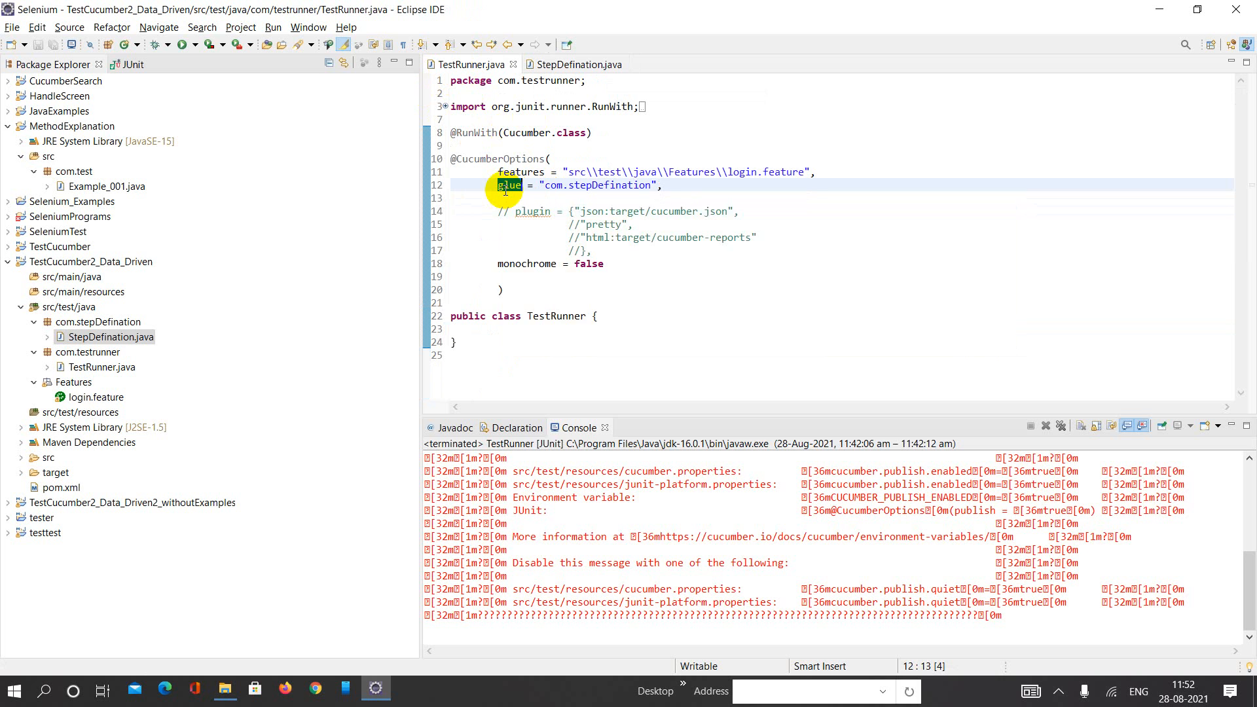
mouse_move(508, 185)
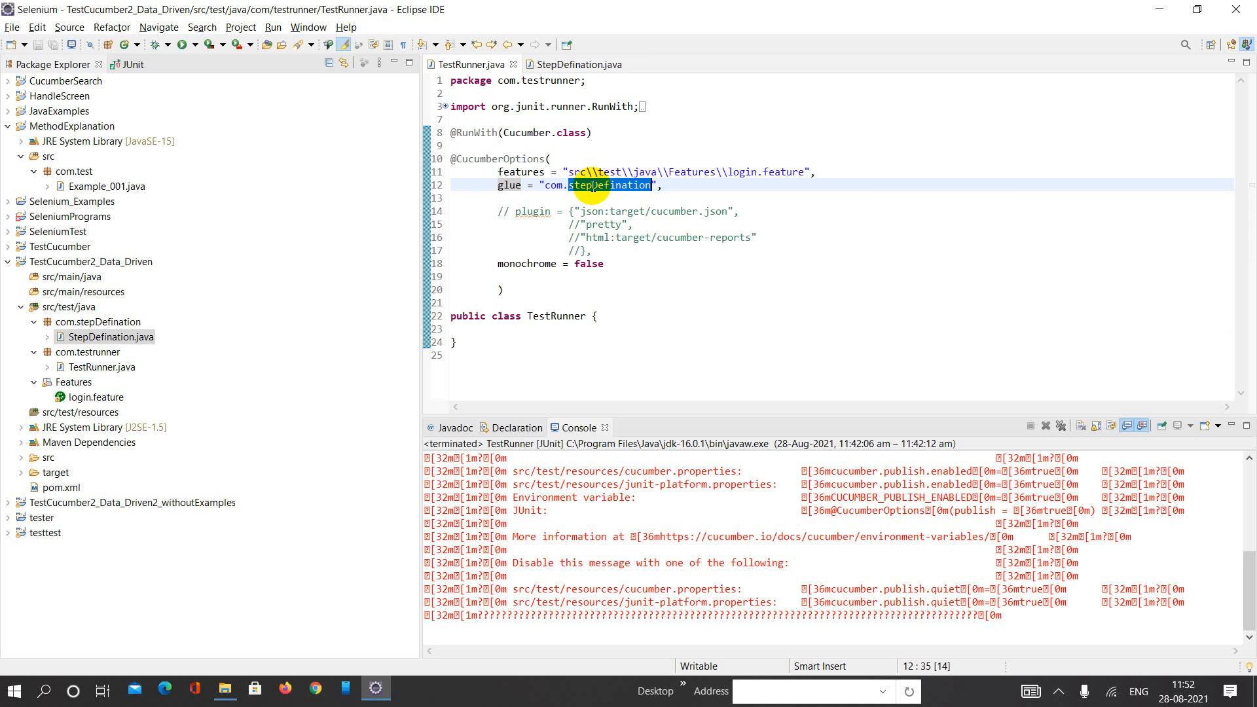
mouse_move(501, 185)
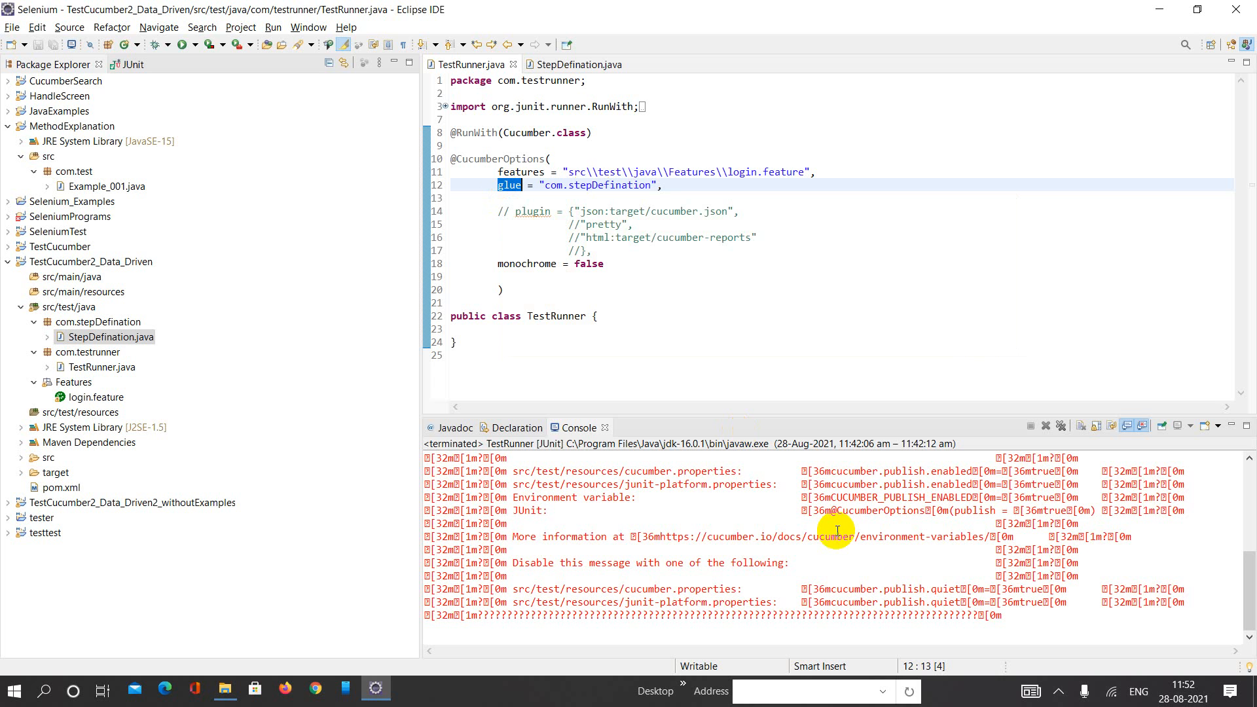
mouse_move(1055, 688)
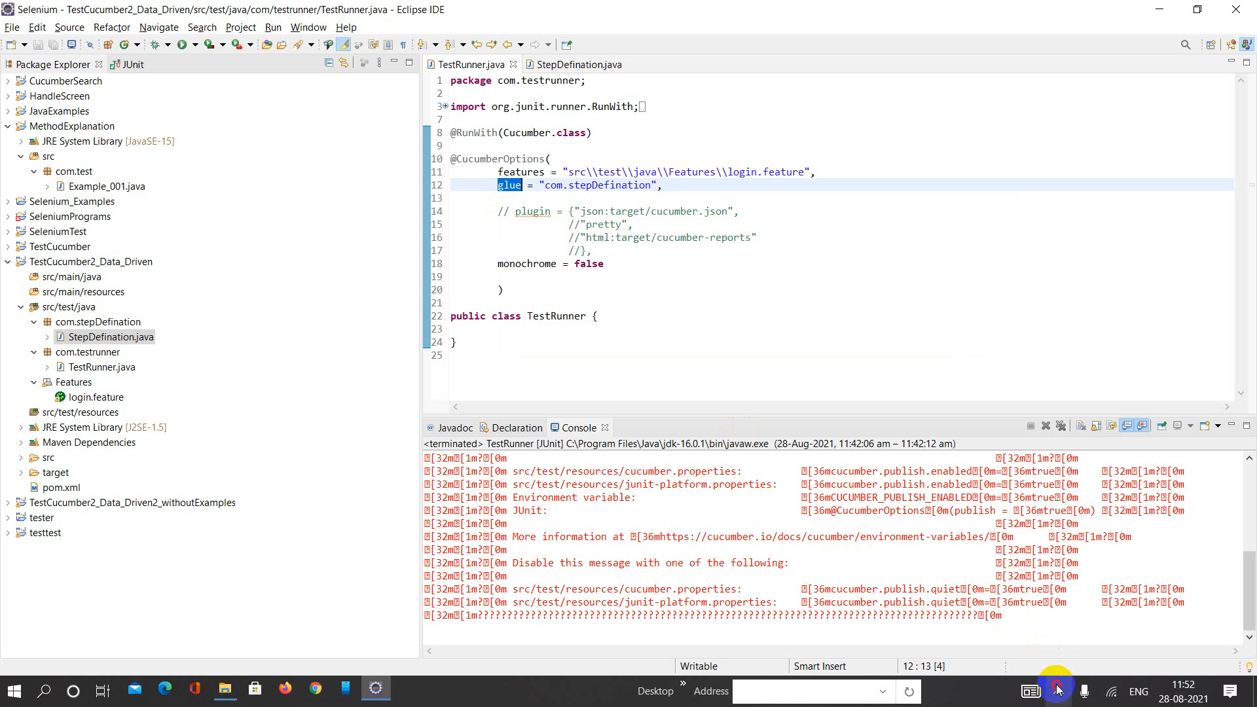